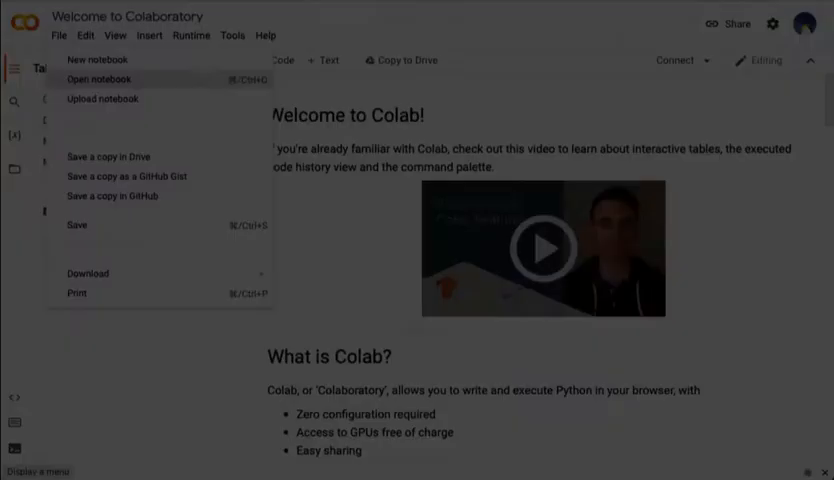
- Bring up the open-notebook dialog to browse the kingsgeocomp/code-camp GitHub repository
{"action": "left_click", "coordinate": [95, 79]}
{"action": "type", "text": "https://github.com/kingsgeocomp/code-camp"}
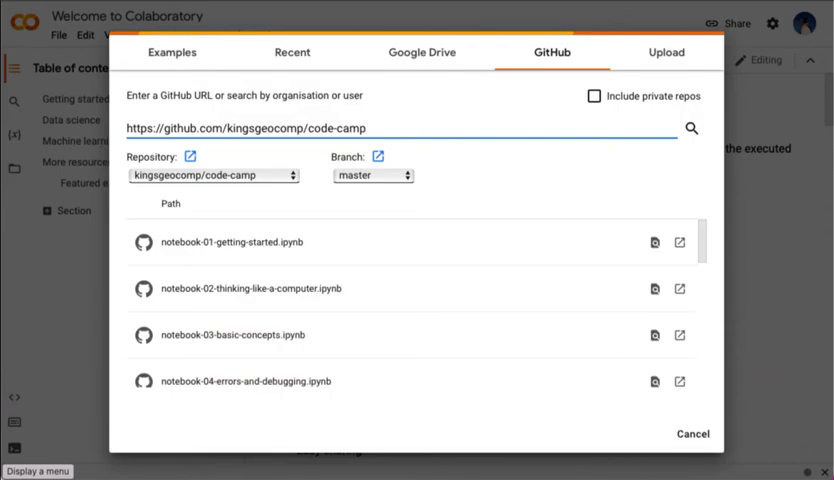
- Open notebook-01-getting-started.ipynb from GitHub and run its first code cell
{"action": "left_click", "coordinate": [679, 241]}
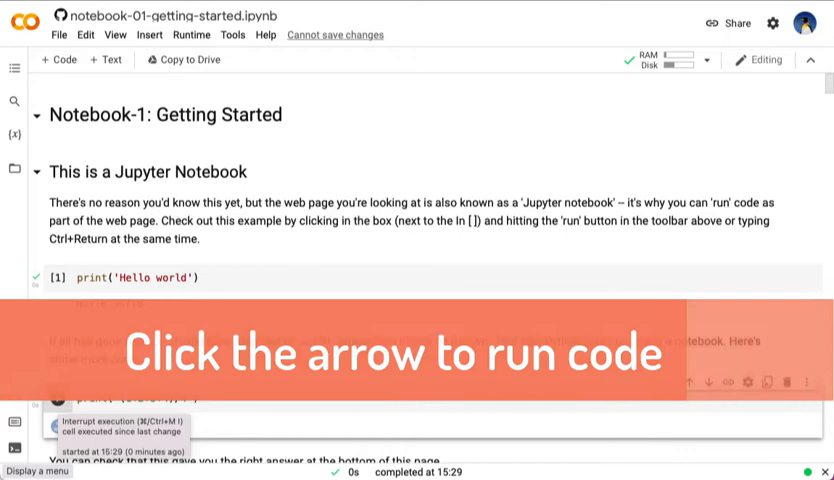
{"action": "left_click", "coordinate": [37, 278]}
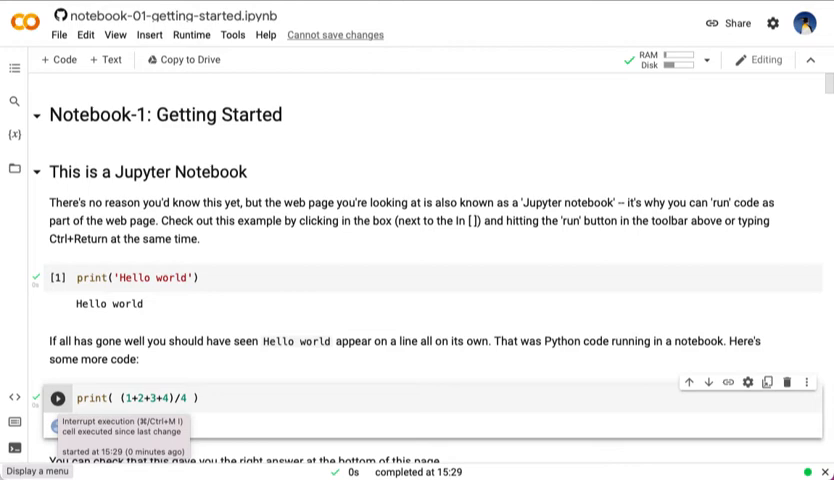
- Copy notebook-01-getting-started.ipynb to Google Drive's Colab Notebooks folder
{"action": "left_click", "coordinate": [184, 59]}
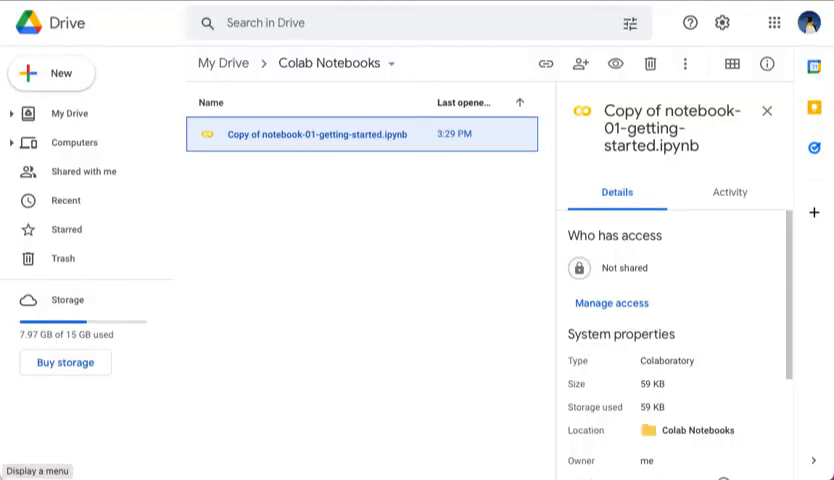